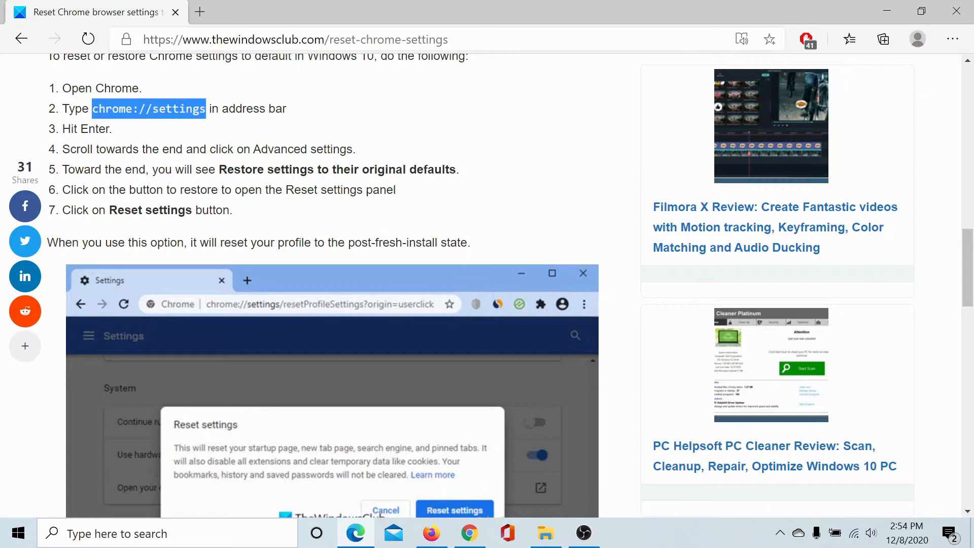
{"action": "mouse_move", "coordinate": [432, 427]}
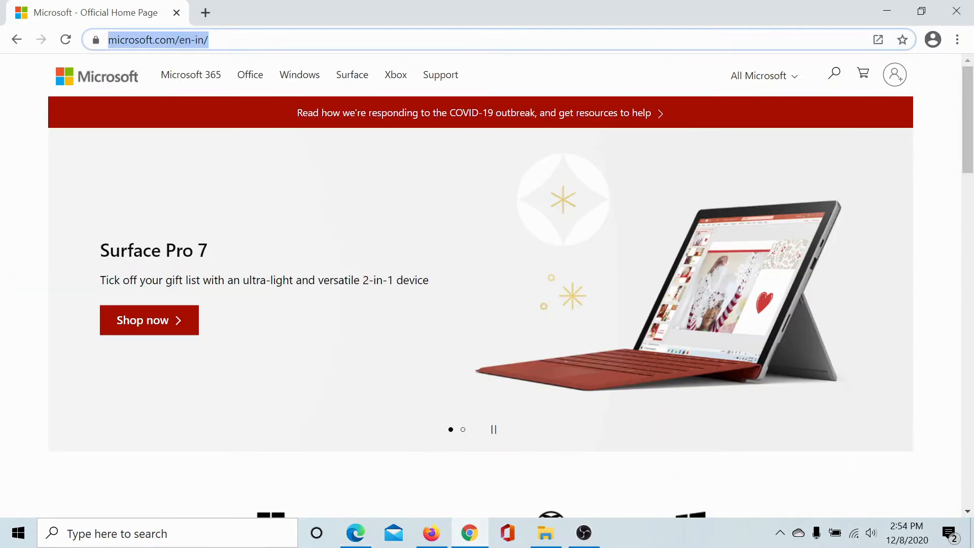
Load the chrome://settings page from the address bar
{"action": "type", "text": "chrome://settings"}
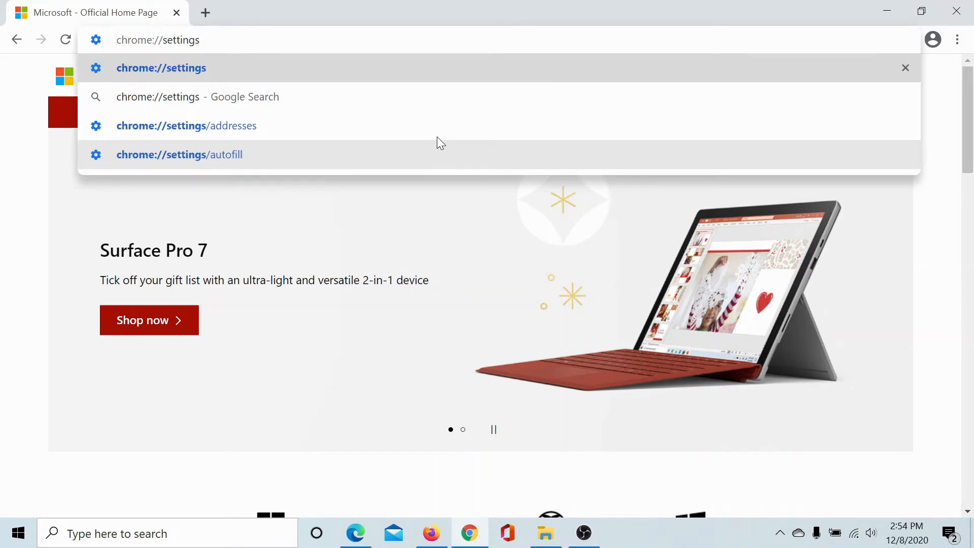
{"action": "key", "text": "Enter"}
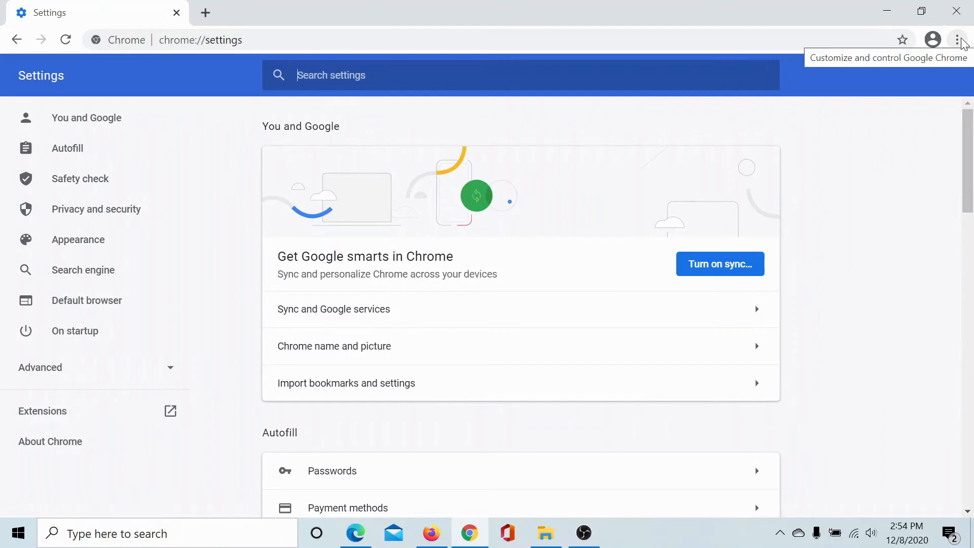
Expand Advanced in the sidebar and go to Reset and clean up
{"action": "left_click", "coordinate": [958, 38]}
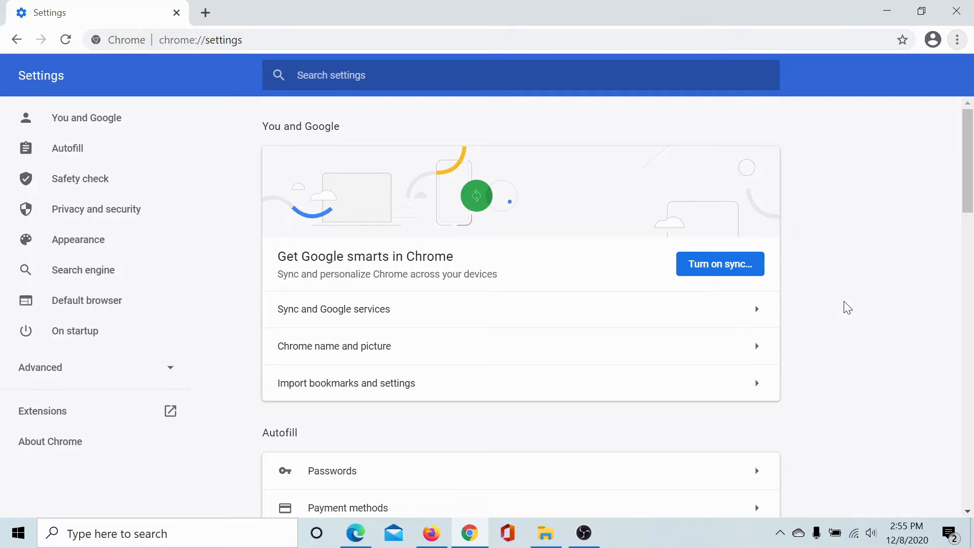
{"action": "mouse_move", "coordinate": [174, 351]}
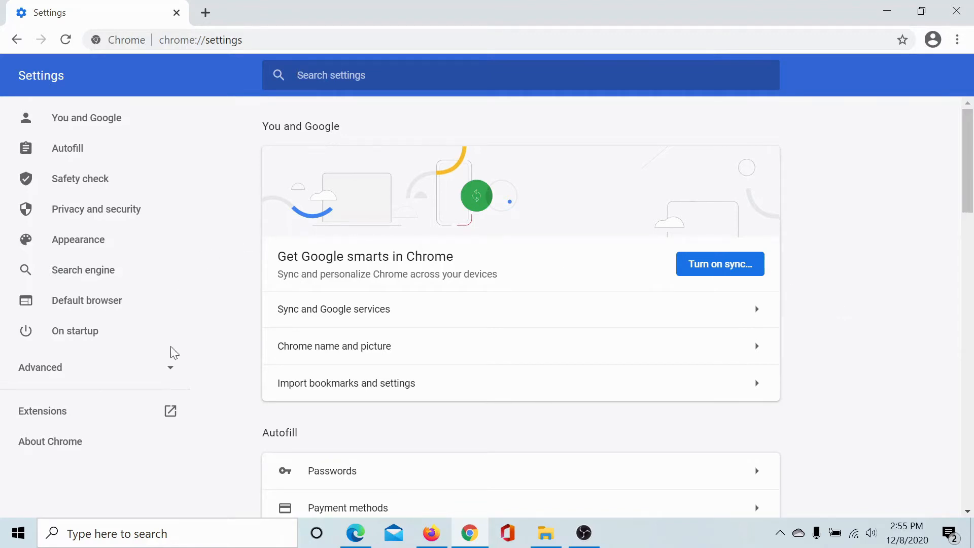
{"action": "mouse_move", "coordinate": [170, 373]}
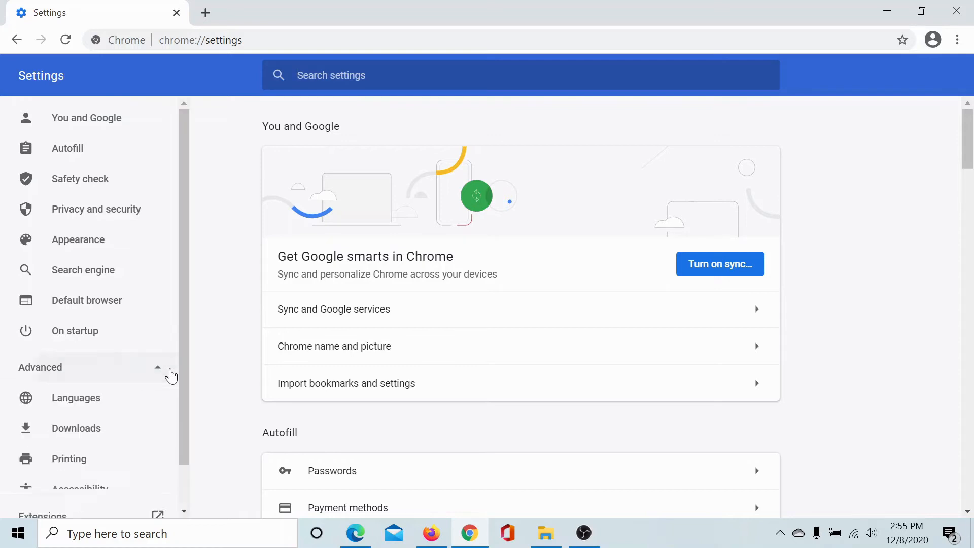
{"action": "scroll", "scroll_direction": "down", "scroll_amount": 3}
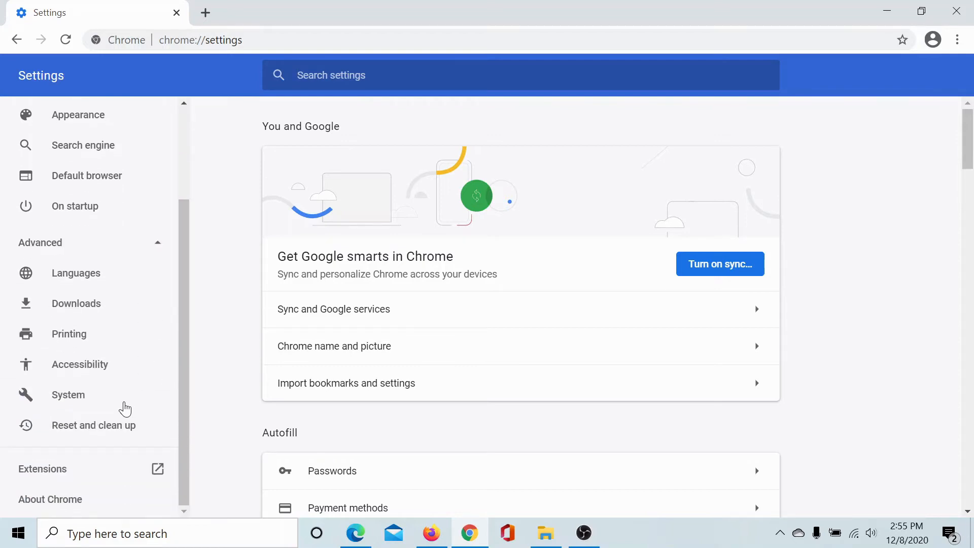
{"action": "left_click", "coordinate": [93, 425]}
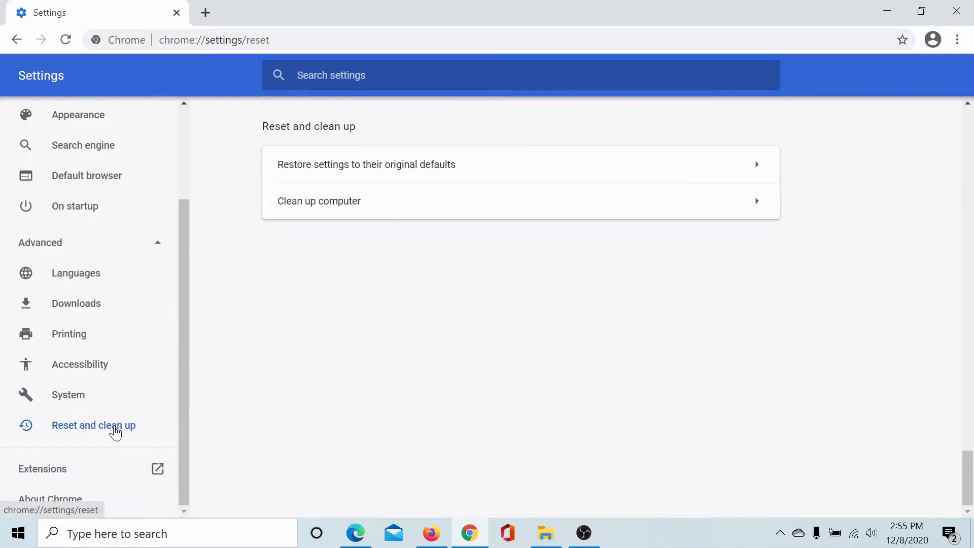
{"action": "mouse_move", "coordinate": [289, 142]}
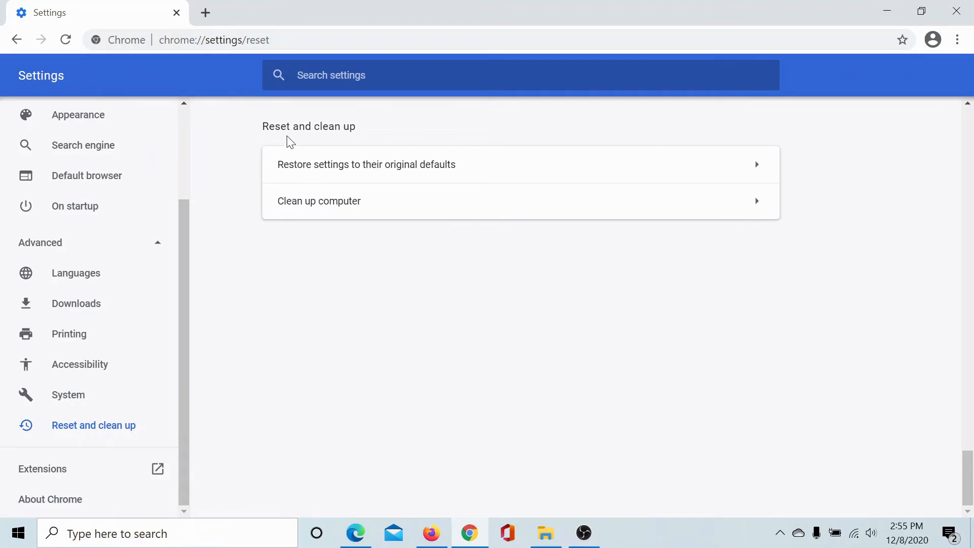
{"action": "mouse_move", "coordinate": [280, 172]}
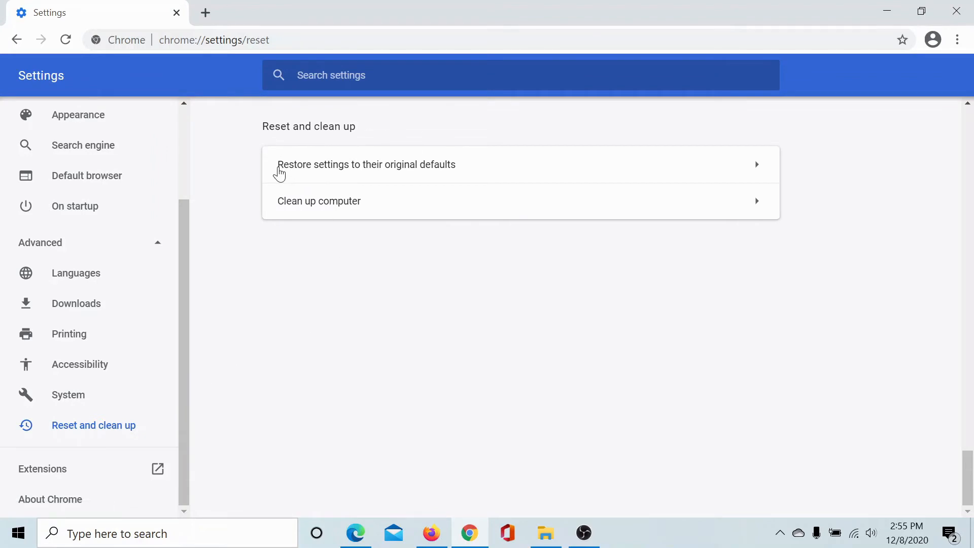
{"action": "mouse_move", "coordinate": [422, 181]}
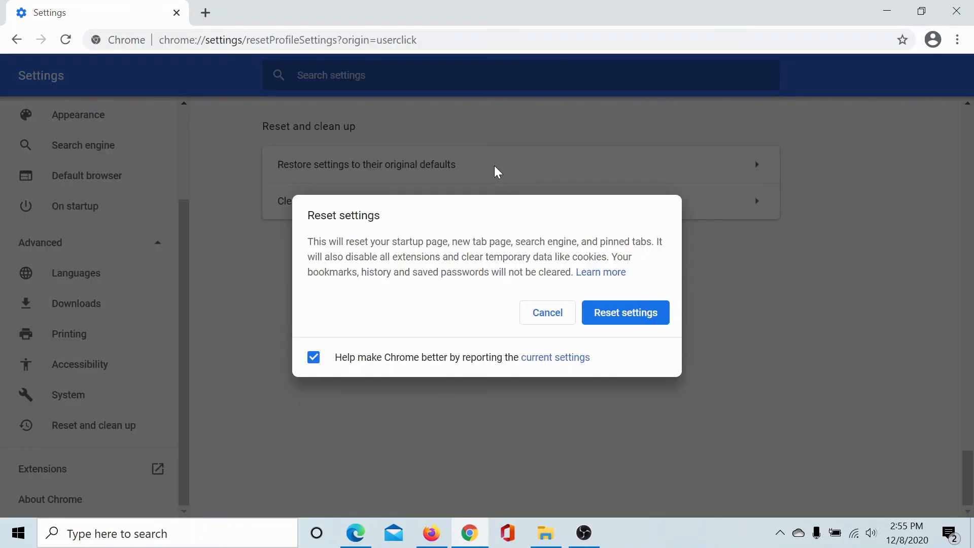
{"action": "mouse_move", "coordinate": [623, 320]}
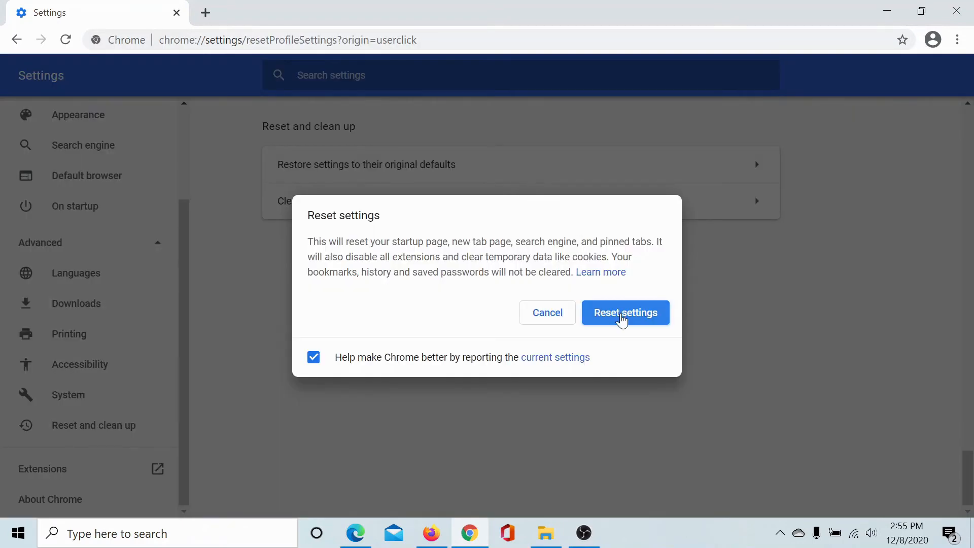
Confirm Reset settings to restore Chrome's original defaults
{"action": "left_click", "coordinate": [625, 312]}
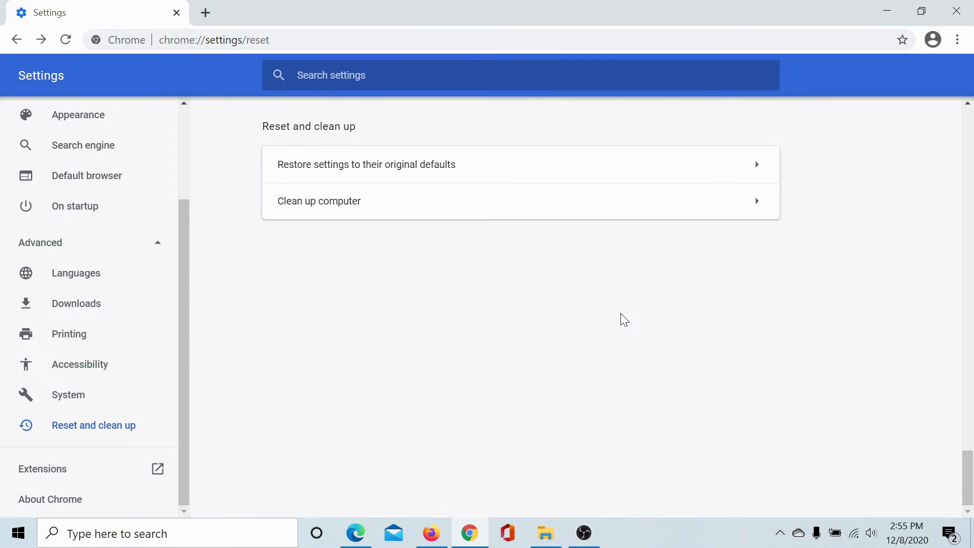
{"action": "mouse_move", "coordinate": [617, 320]}
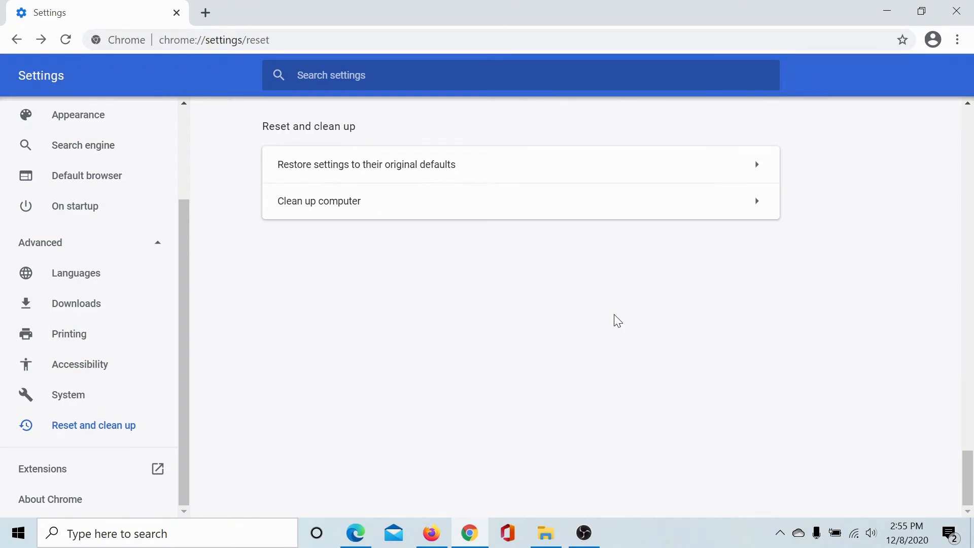